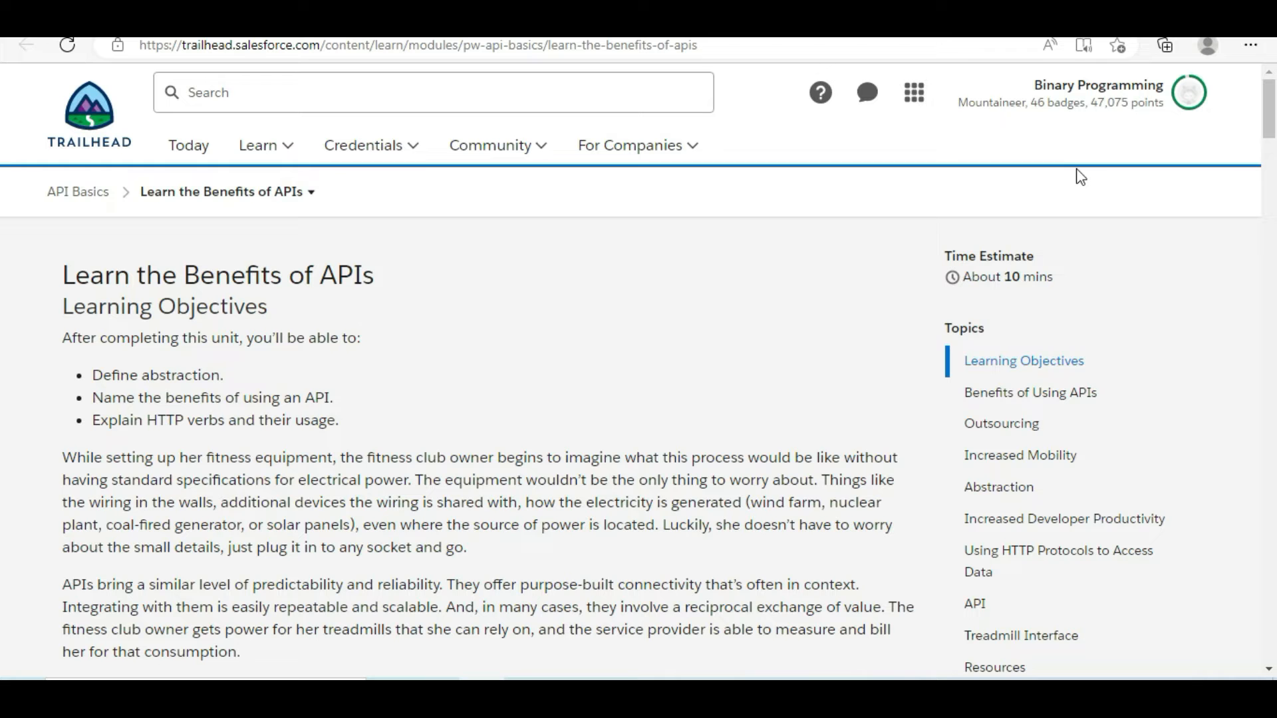
pyautogui.moveTo(728, 318)
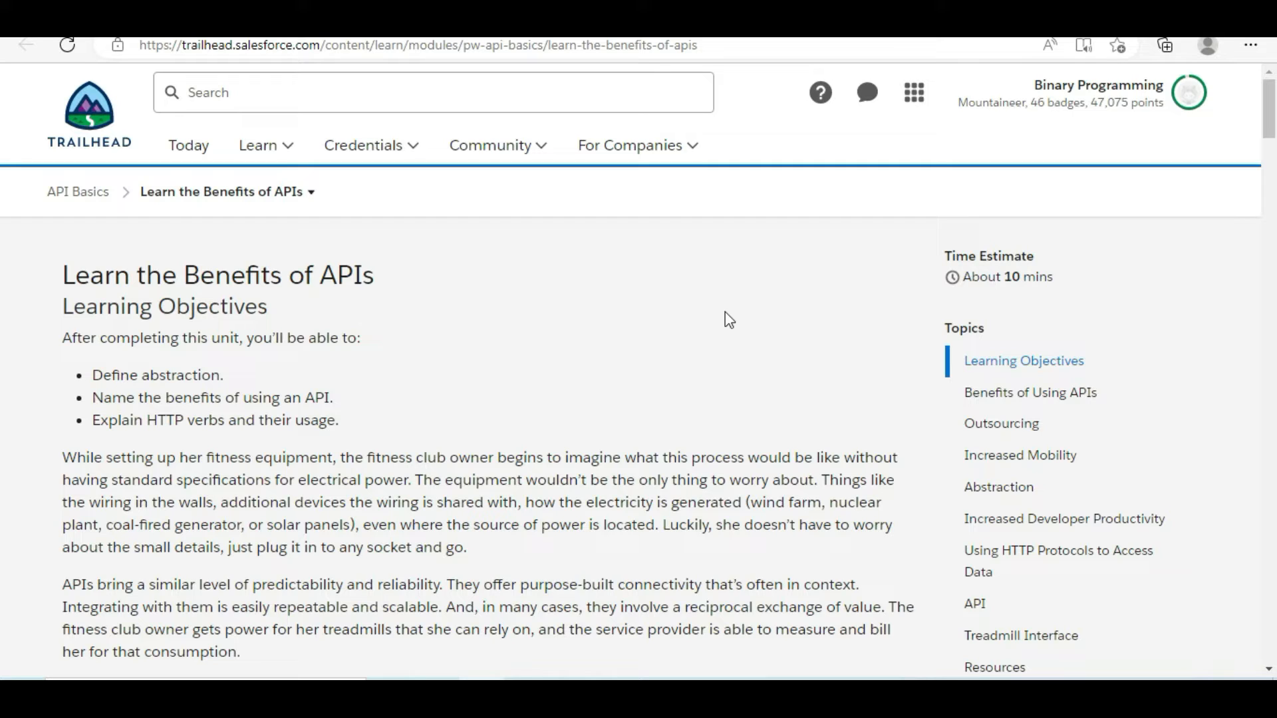
pyautogui.moveTo(149, 257)
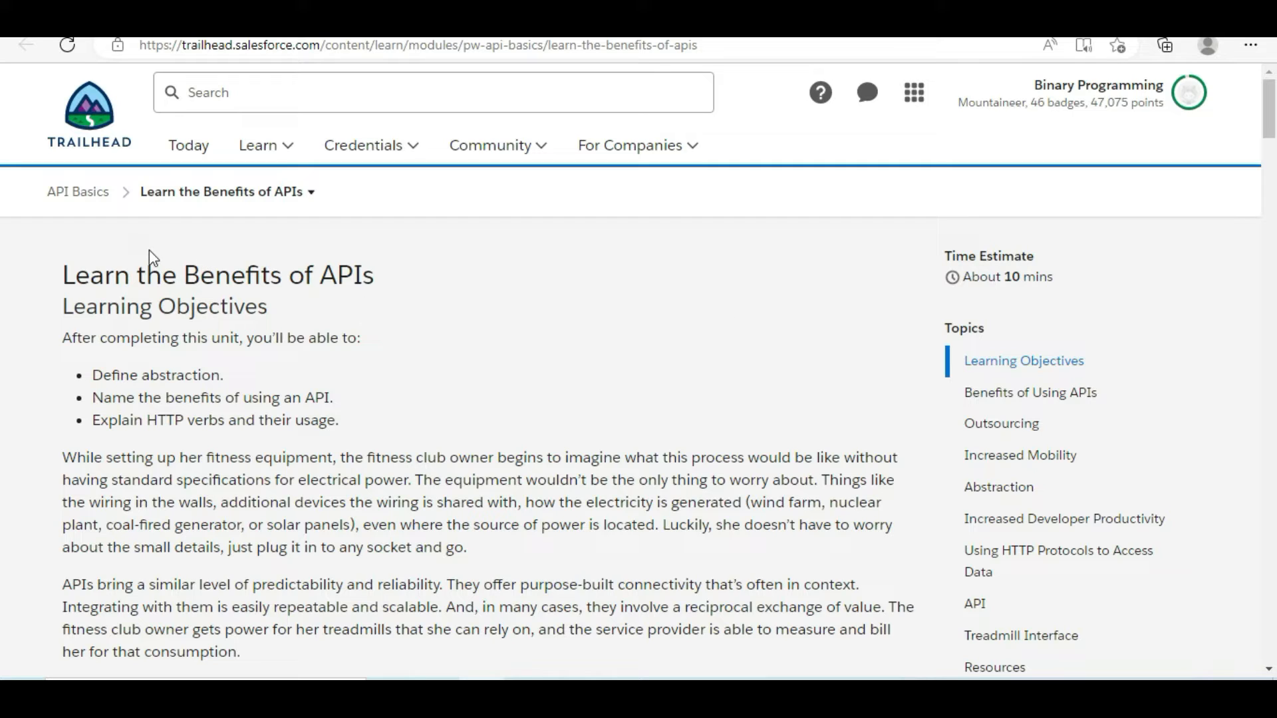
pyautogui.moveTo(719, 441)
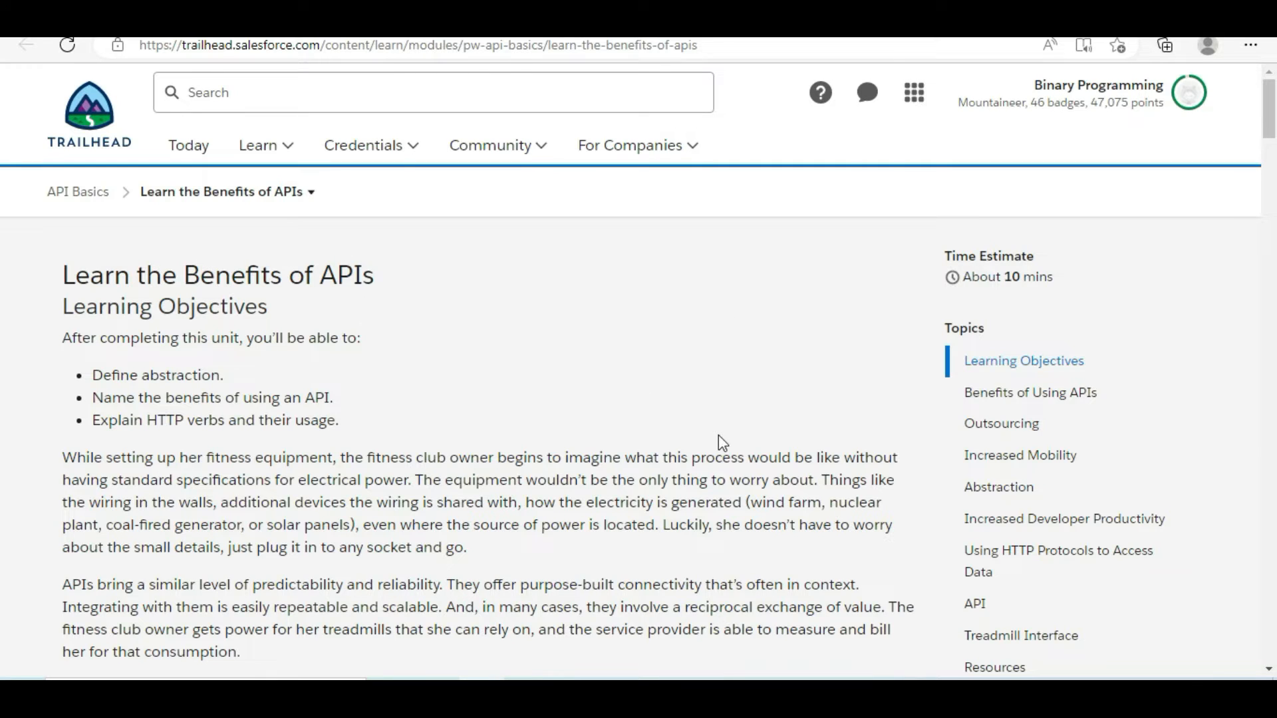
# - Scroll down to the quiz and choose B (GET, POST, PUT, DELETE) for question 1
pyautogui.scroll(-3)
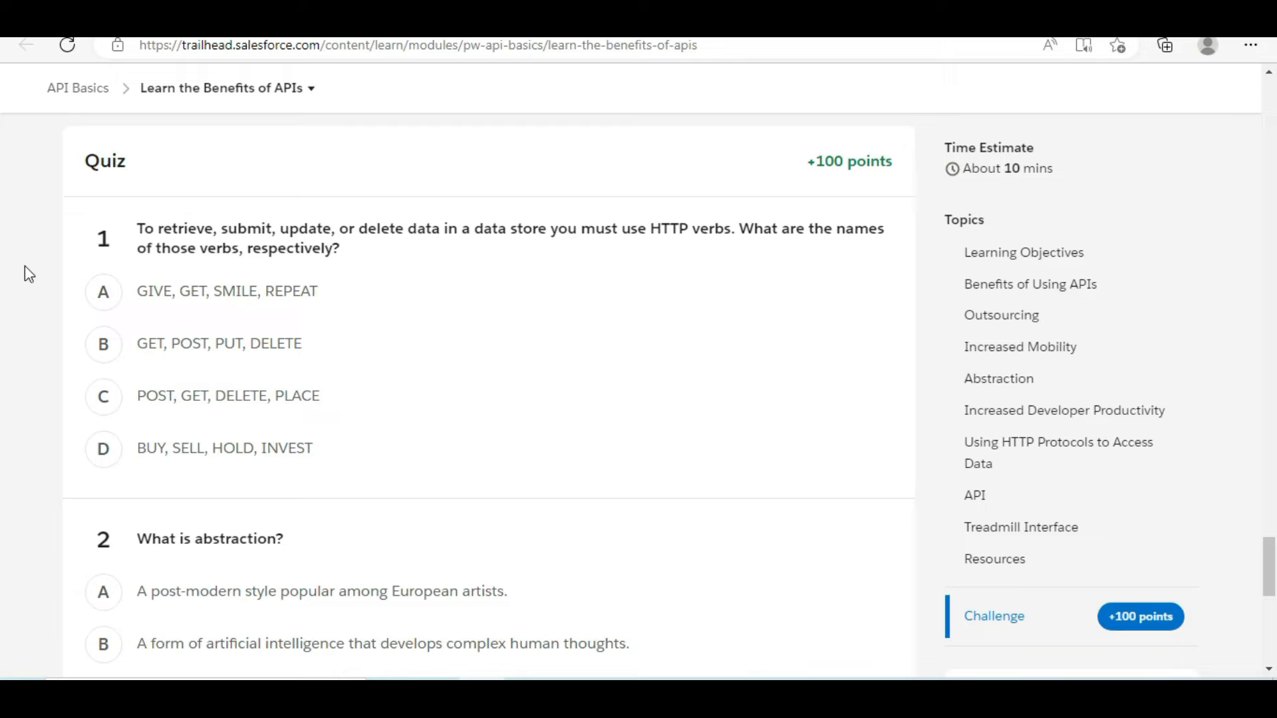
pyautogui.moveTo(139, 258)
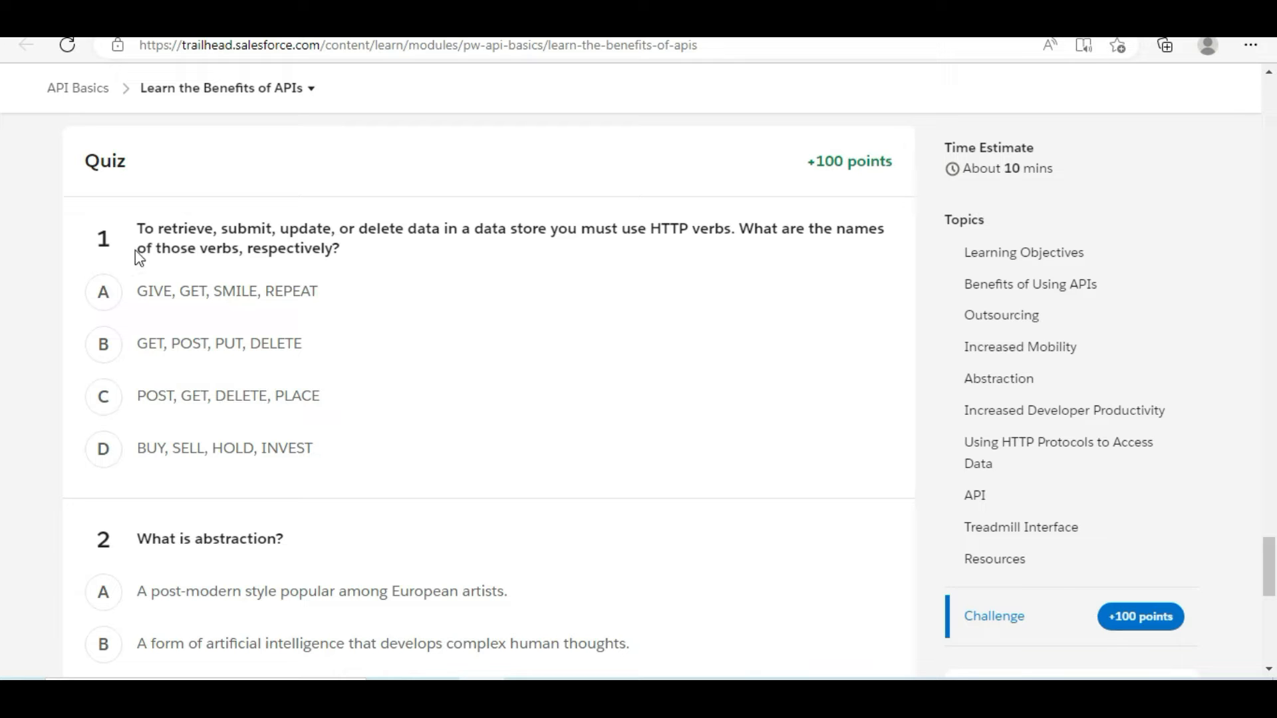
pyautogui.moveTo(238, 243)
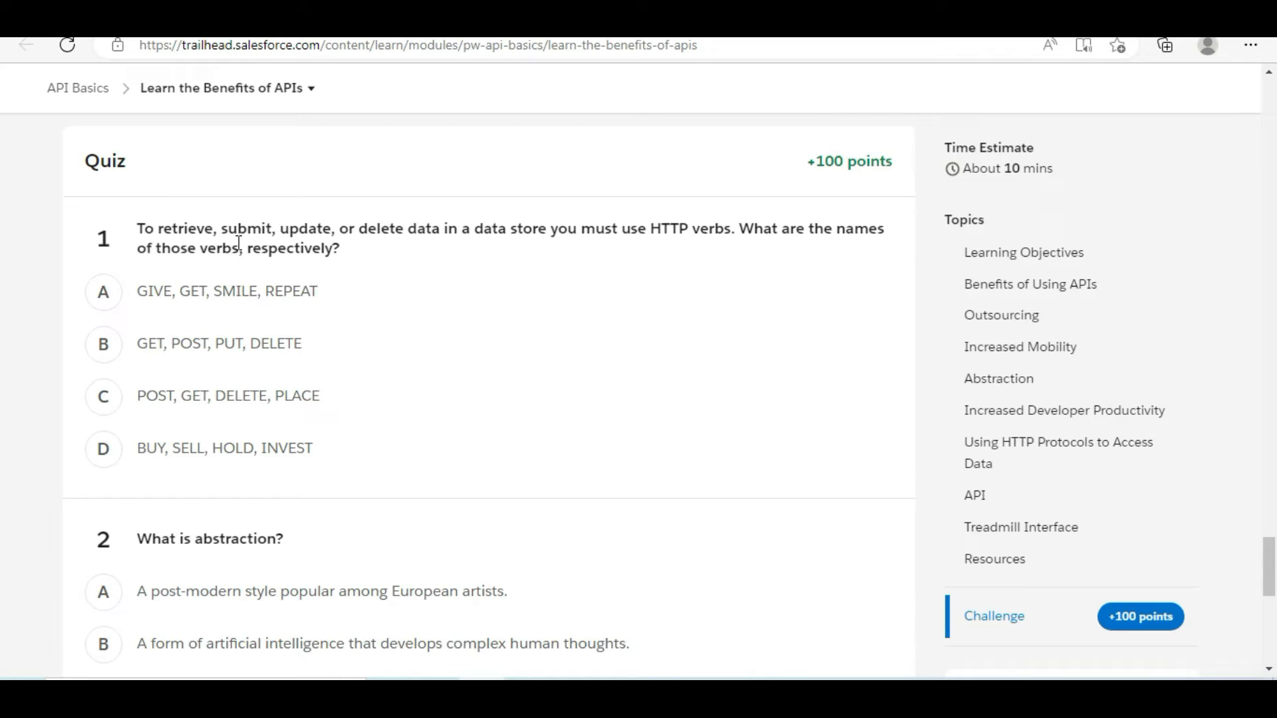
pyautogui.moveTo(310, 245)
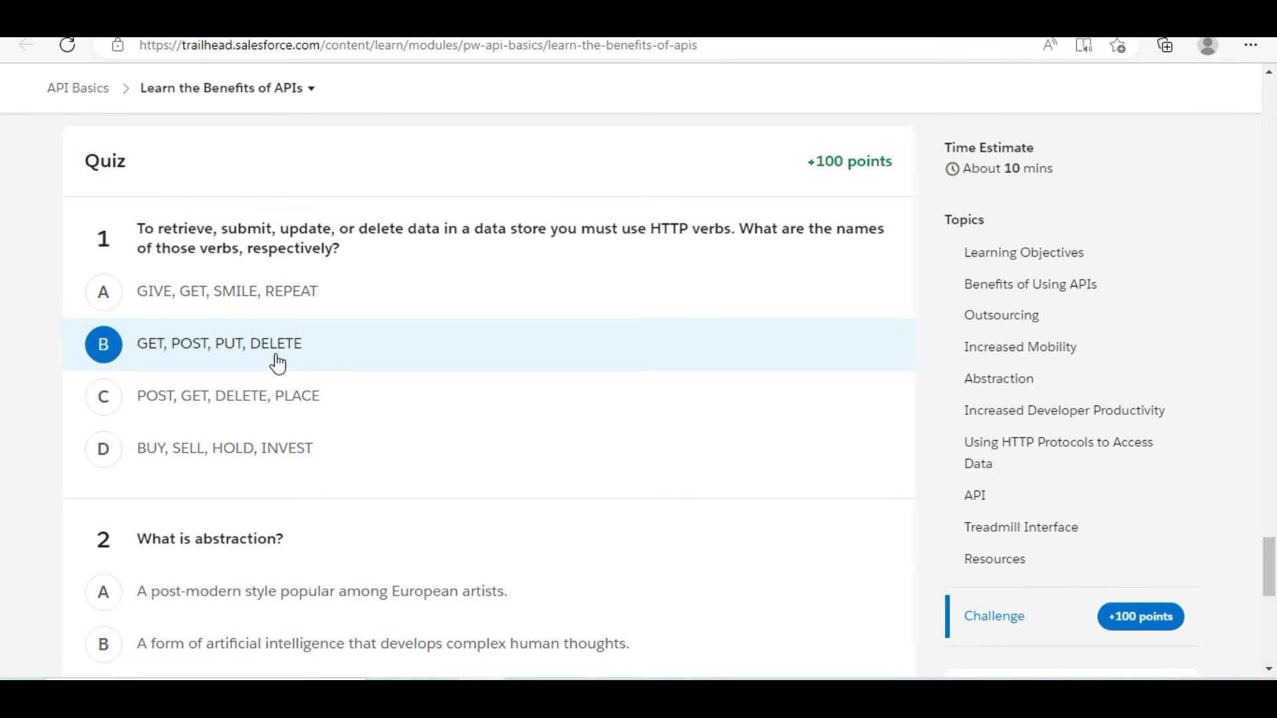
pyautogui.scroll(-3)
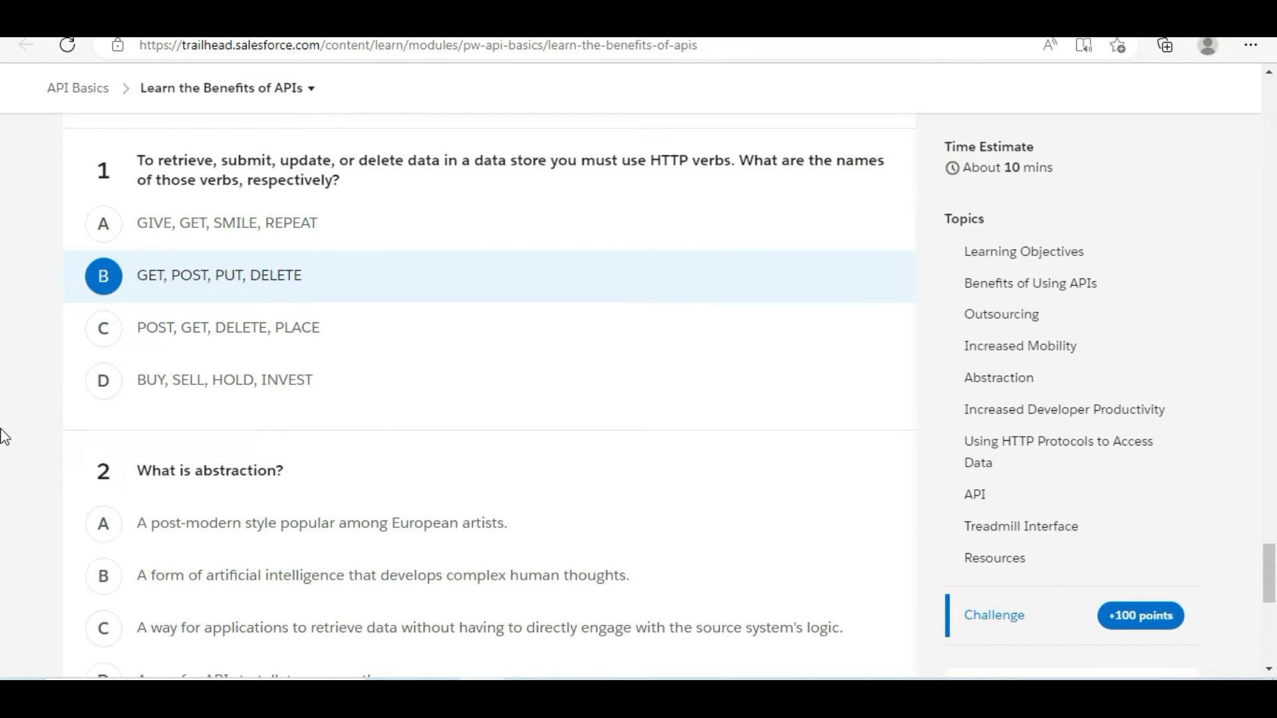
# - Choose C, retrieving data without engaging the source system's logic, for question 2
pyautogui.scroll(-3)
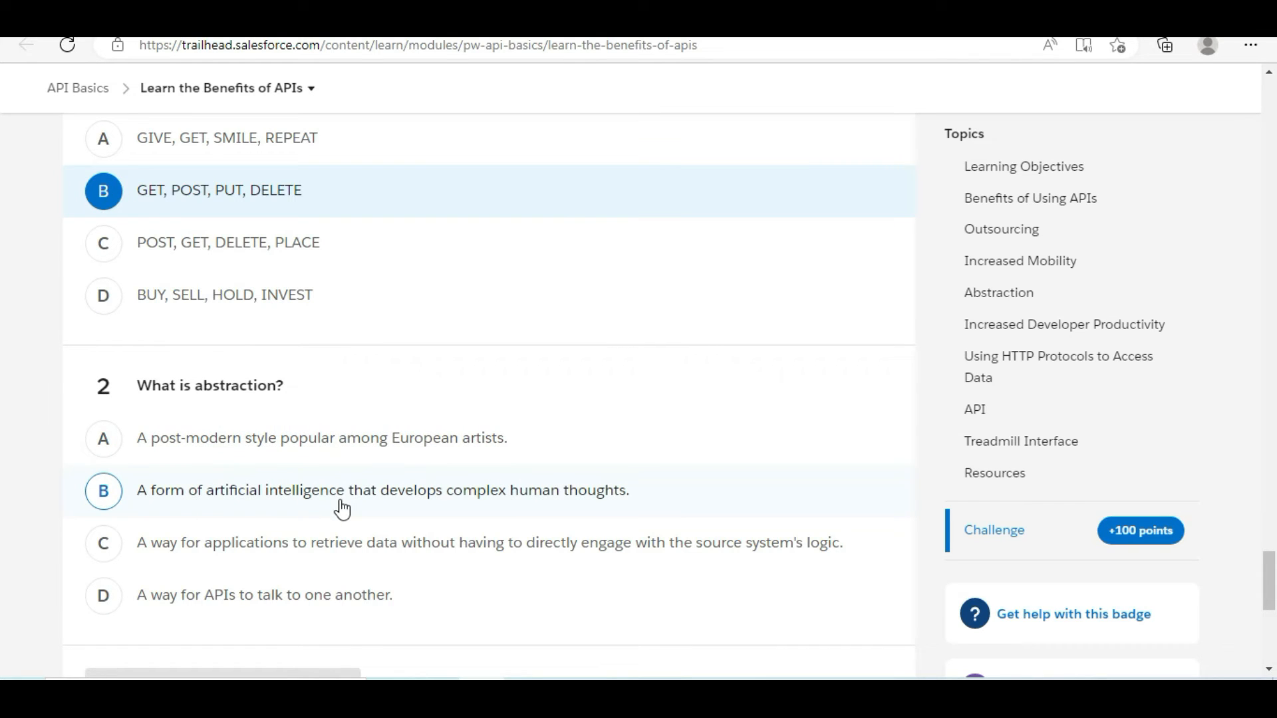
pyautogui.moveTo(571, 506)
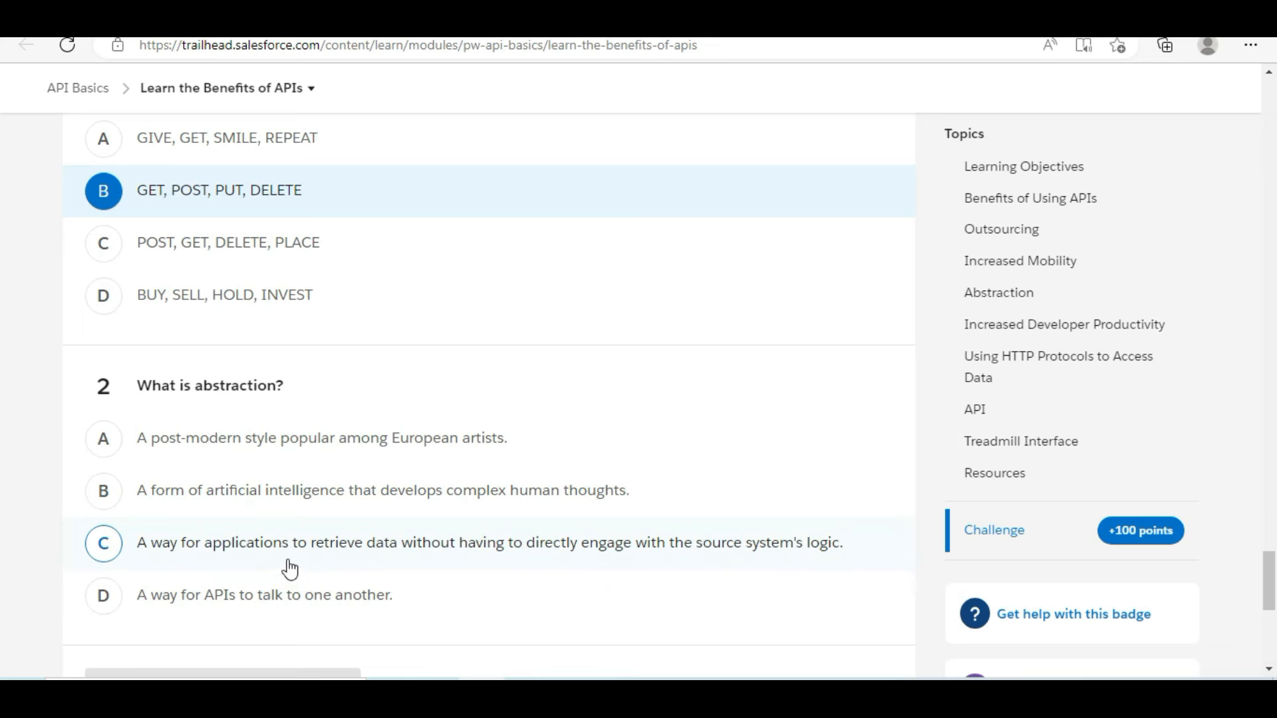
pyautogui.moveTo(367, 561)
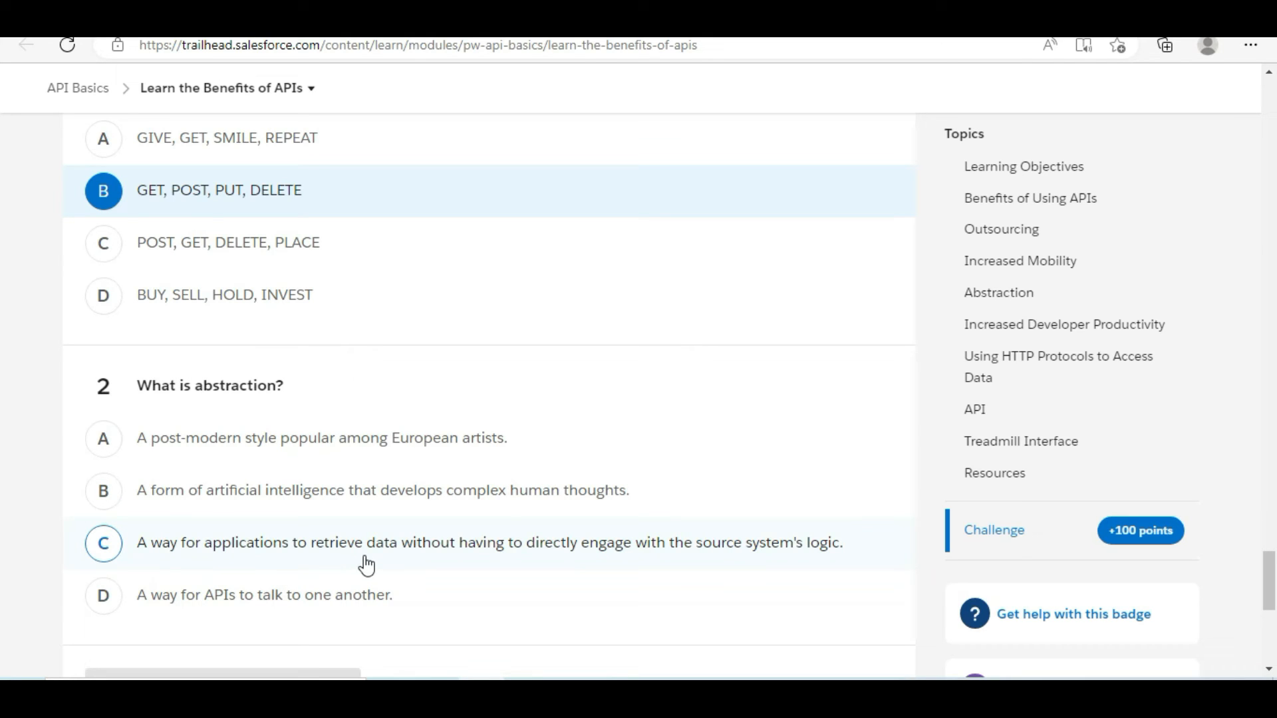
pyautogui.click(104, 543)
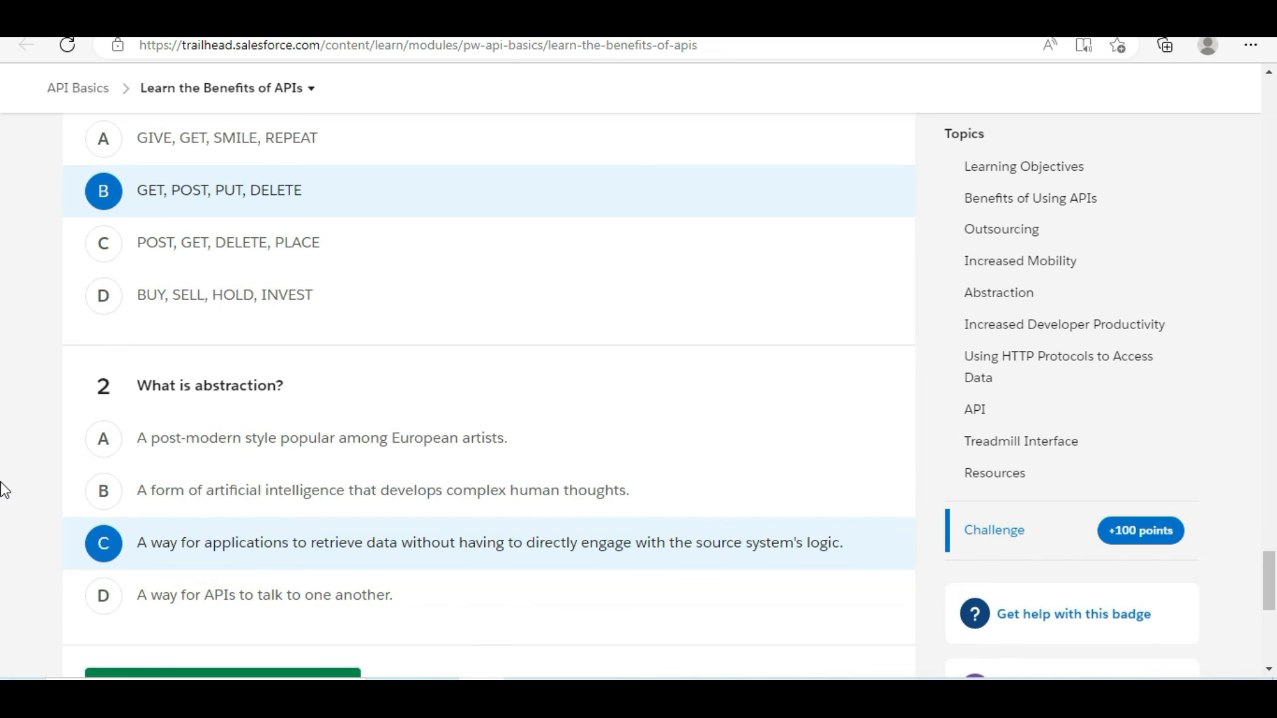
pyautogui.scroll(-3)
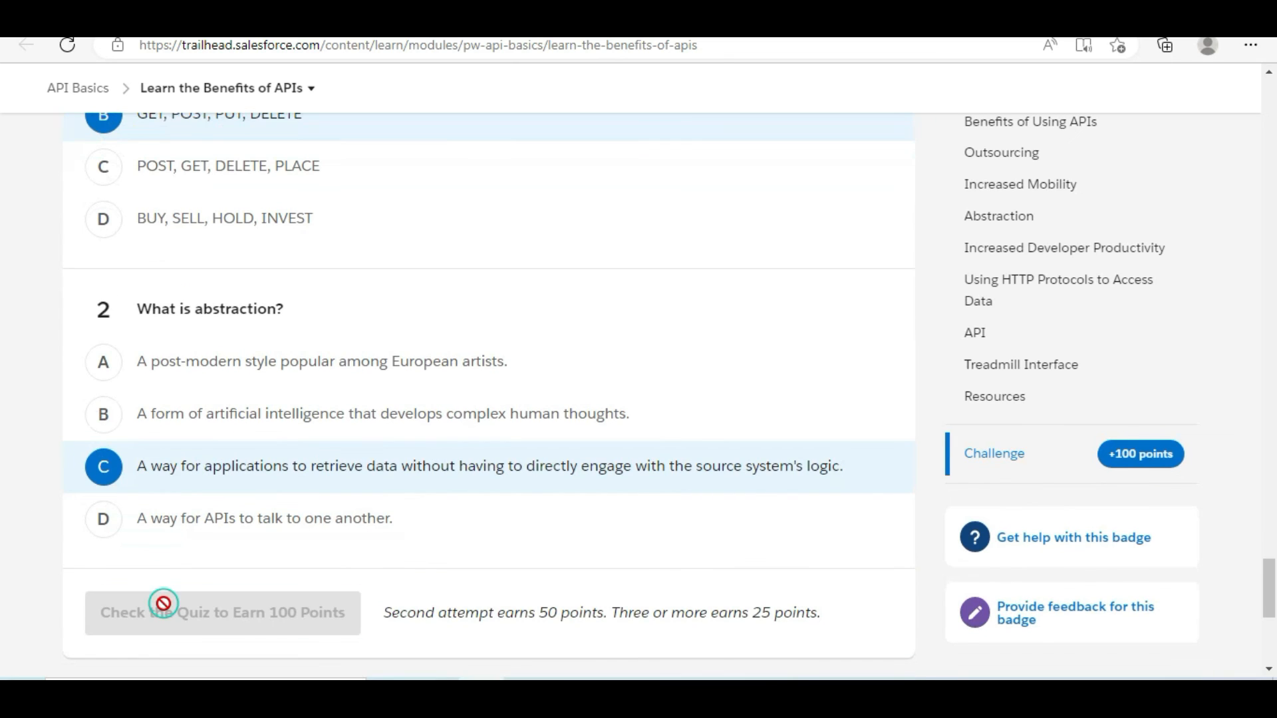